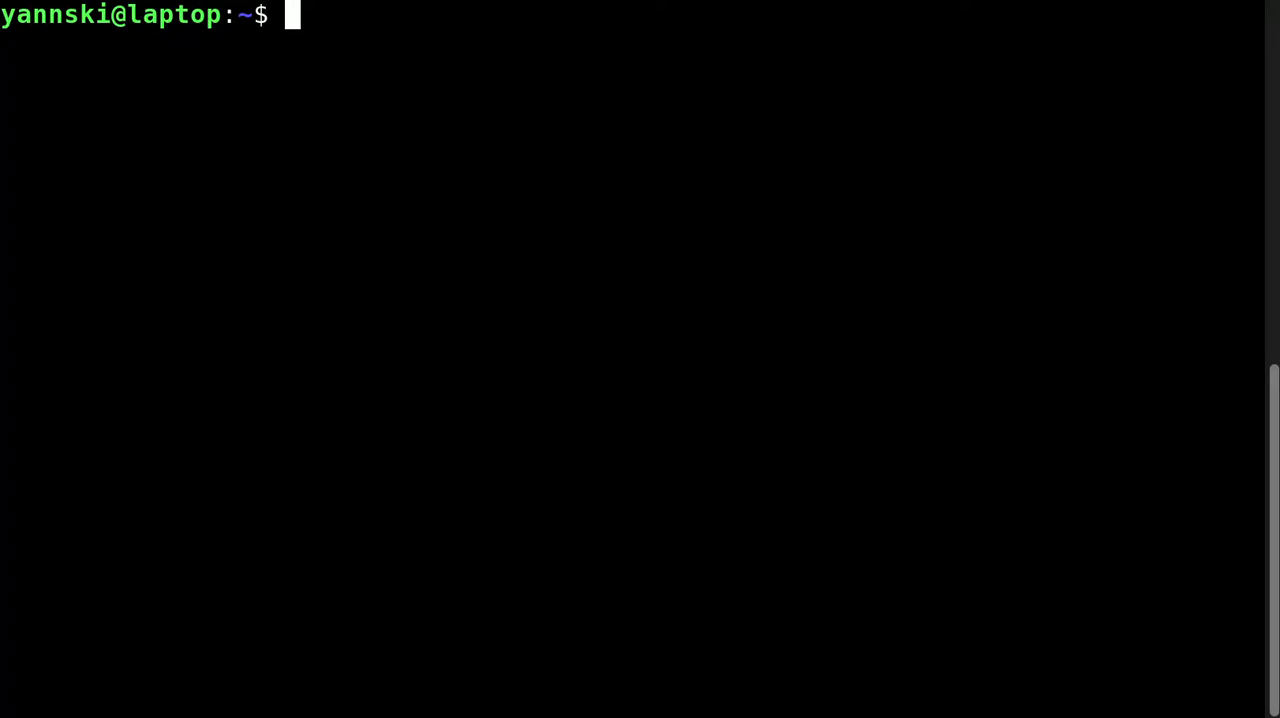
# Run 'scalingo -a scalingo-homepage-production run ls' to list the app's files in a one-off container
pyautogui.write('scal')
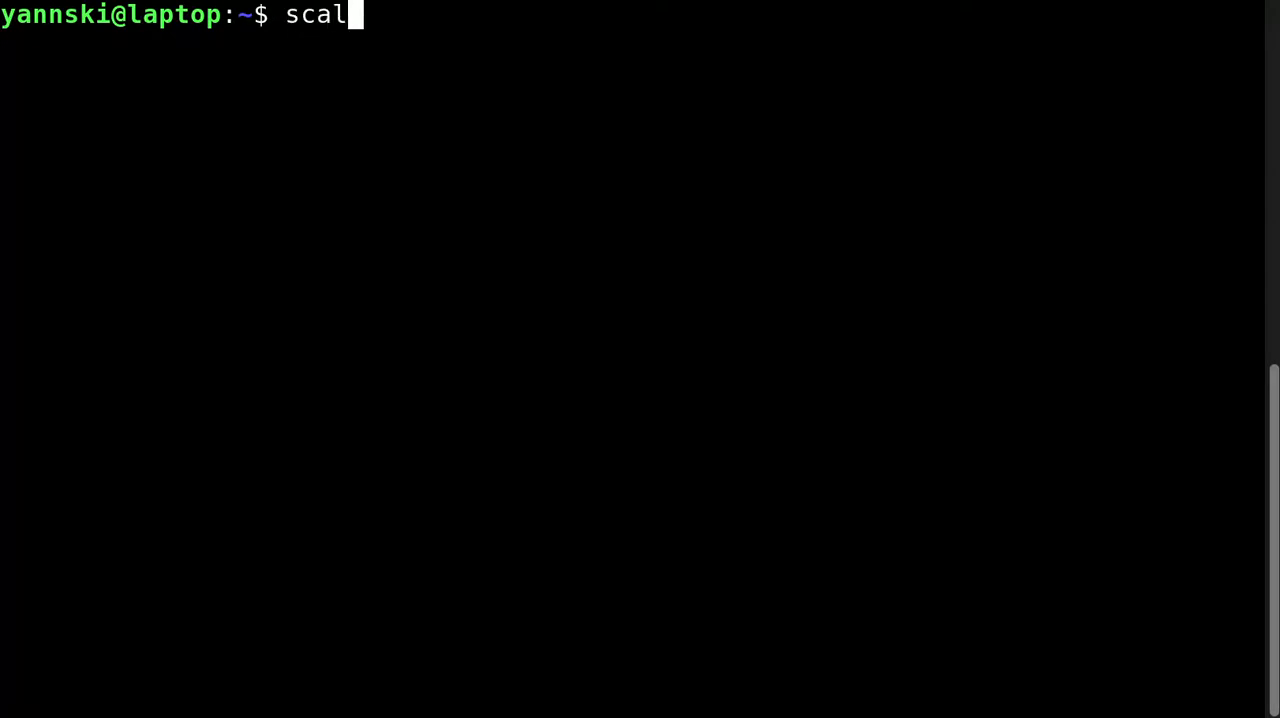
pyautogui.write('ingo -a')
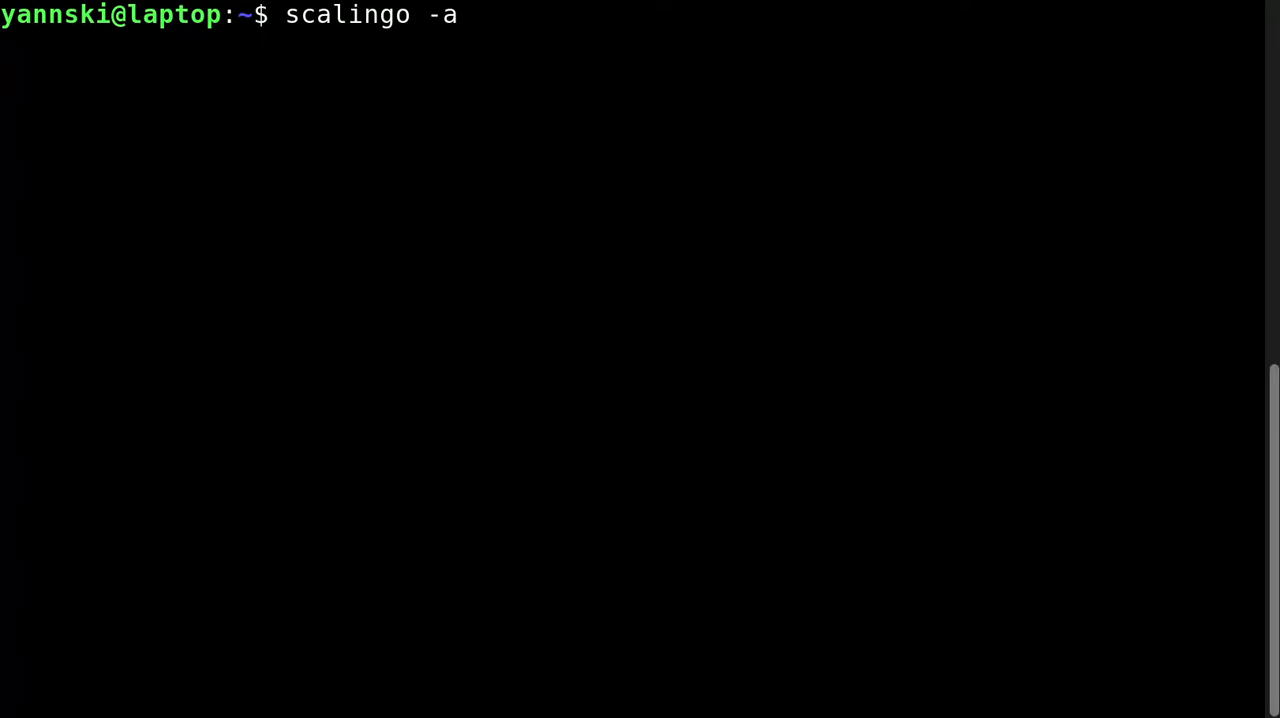
pyautogui.write('s')
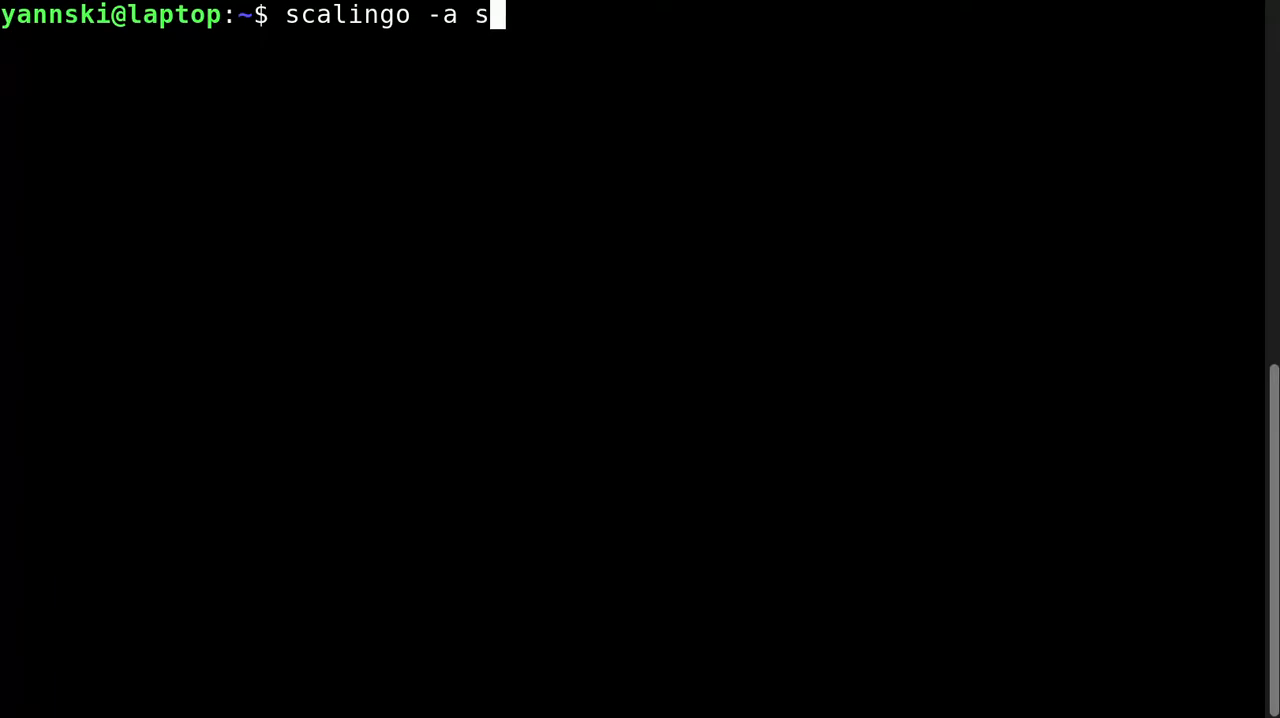
pyautogui.write('calingo')
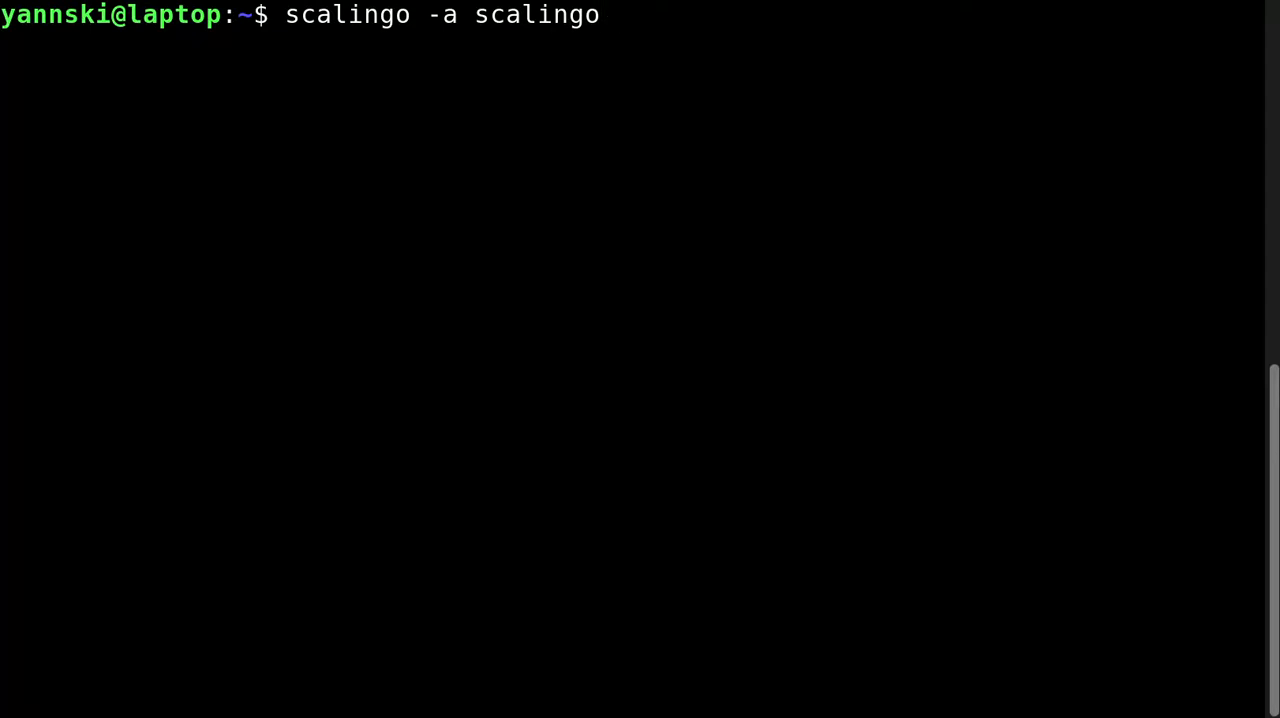
pyautogui.write('-home')
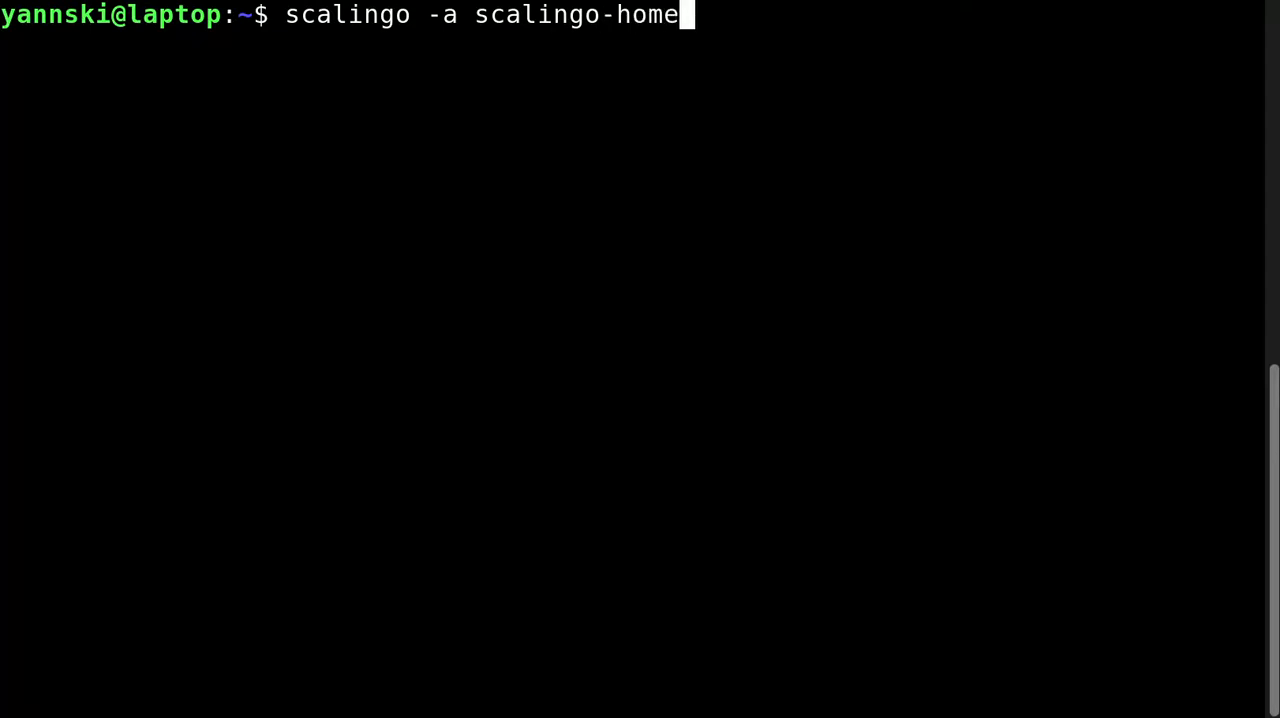
pyautogui.write('page-p')
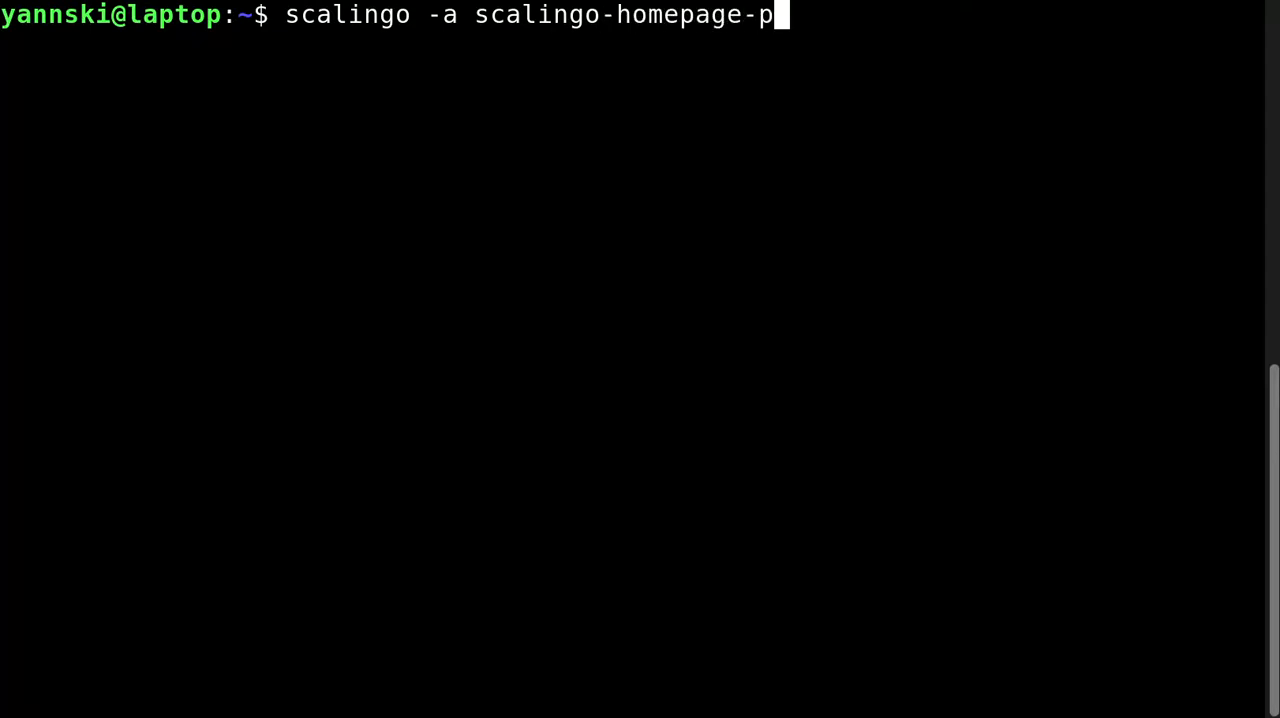
pyautogui.write('roduction run')
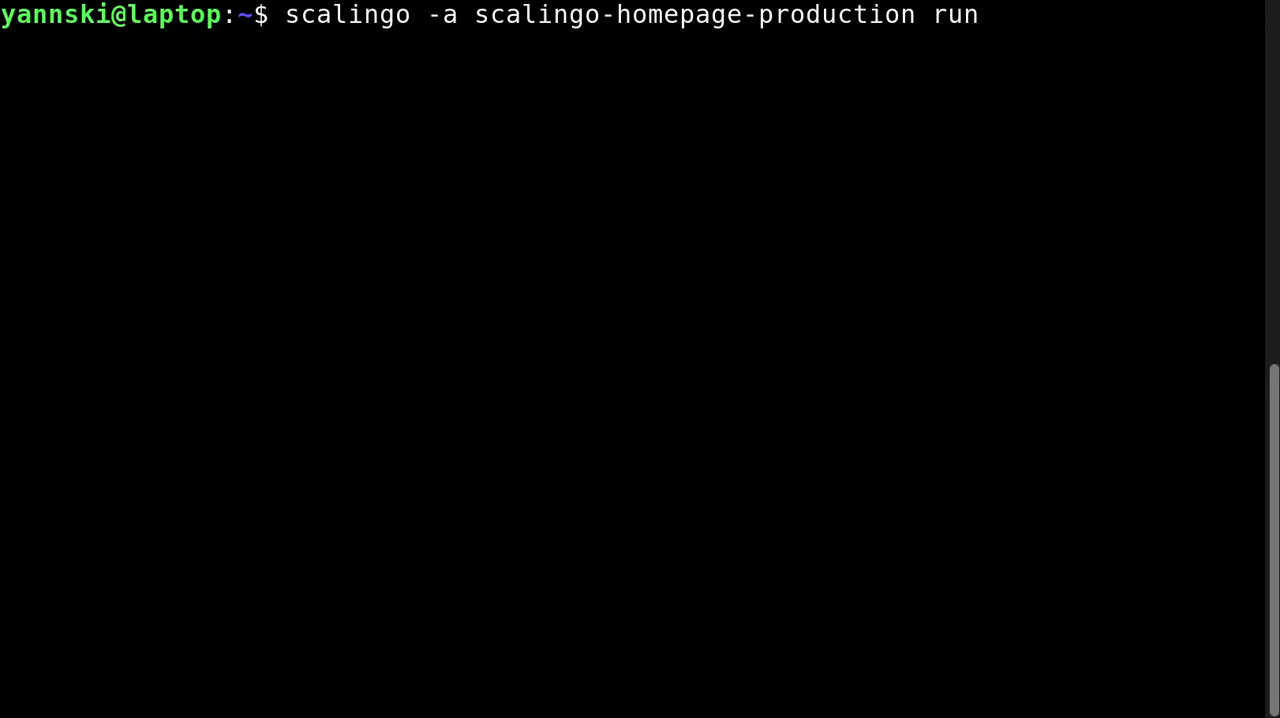
pyautogui.write('ls')
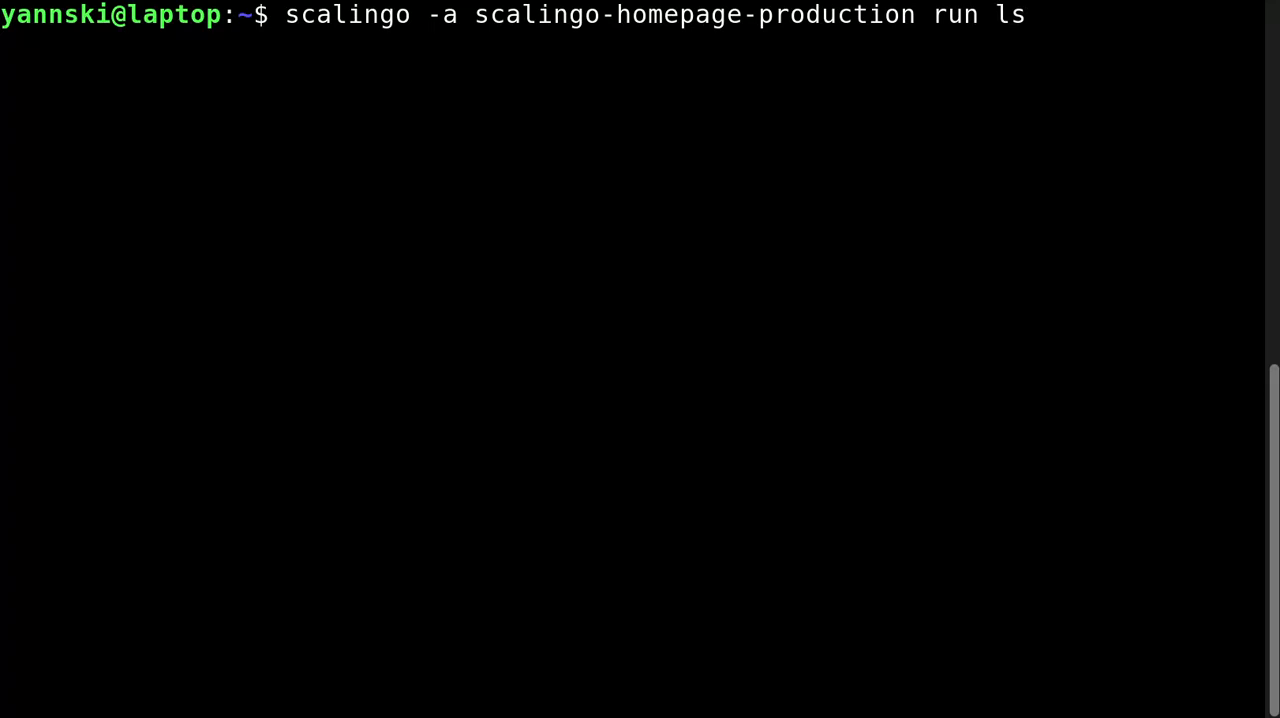
pyautogui.press('Return')
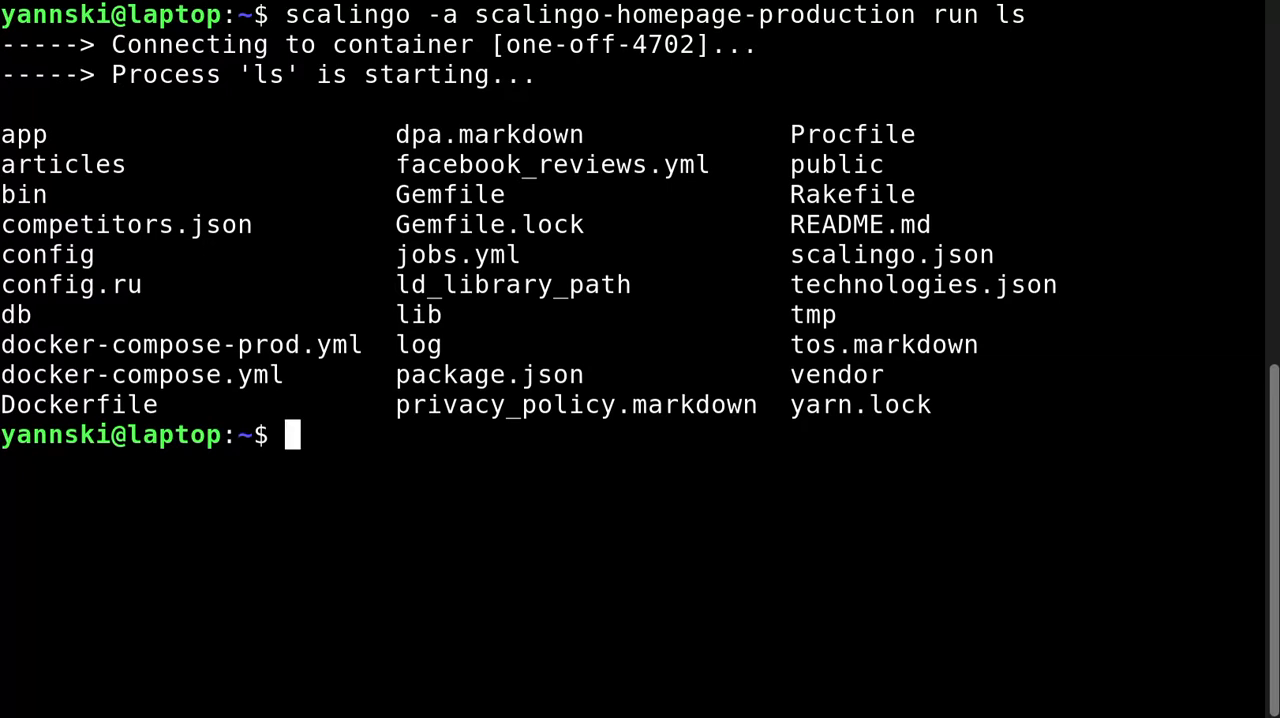
# Start a one-off bash session with 'scalingo -a scalingo-homepage-production run bash'
pyautogui.write('scalingo -a scalingo-homepage-production run bash')
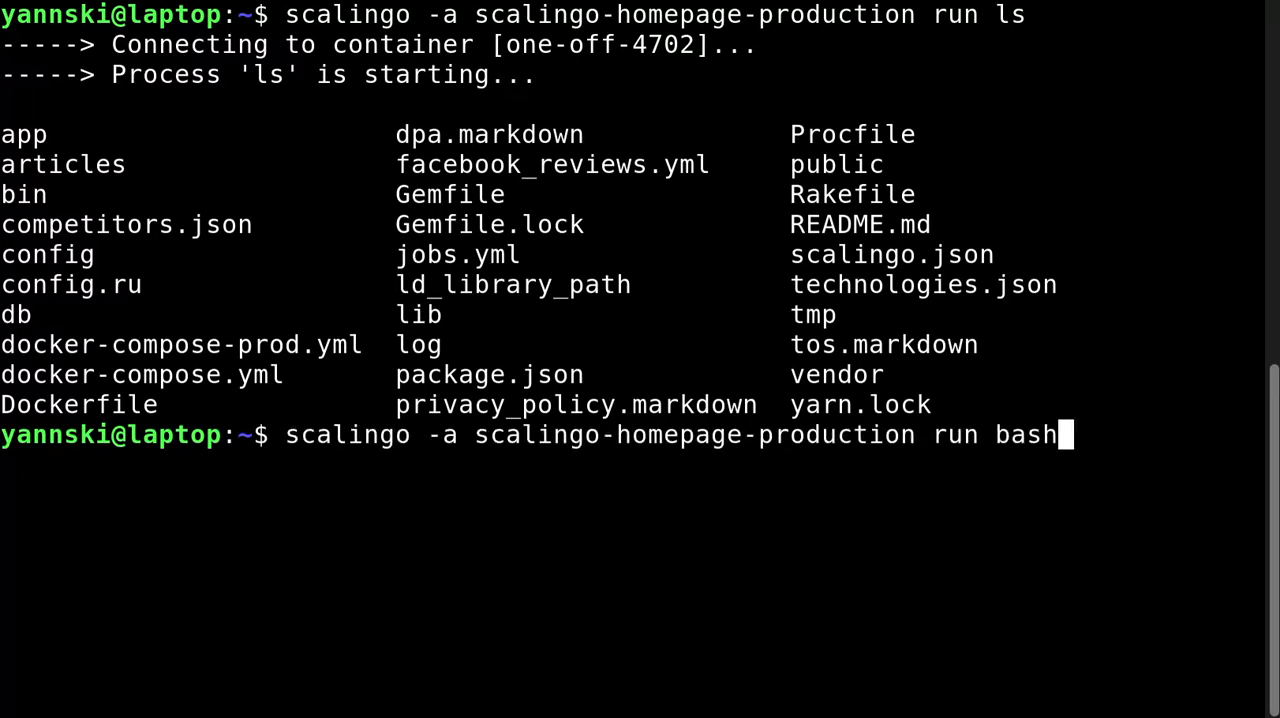
pyautogui.press('Return')
pyautogui.write('ls')
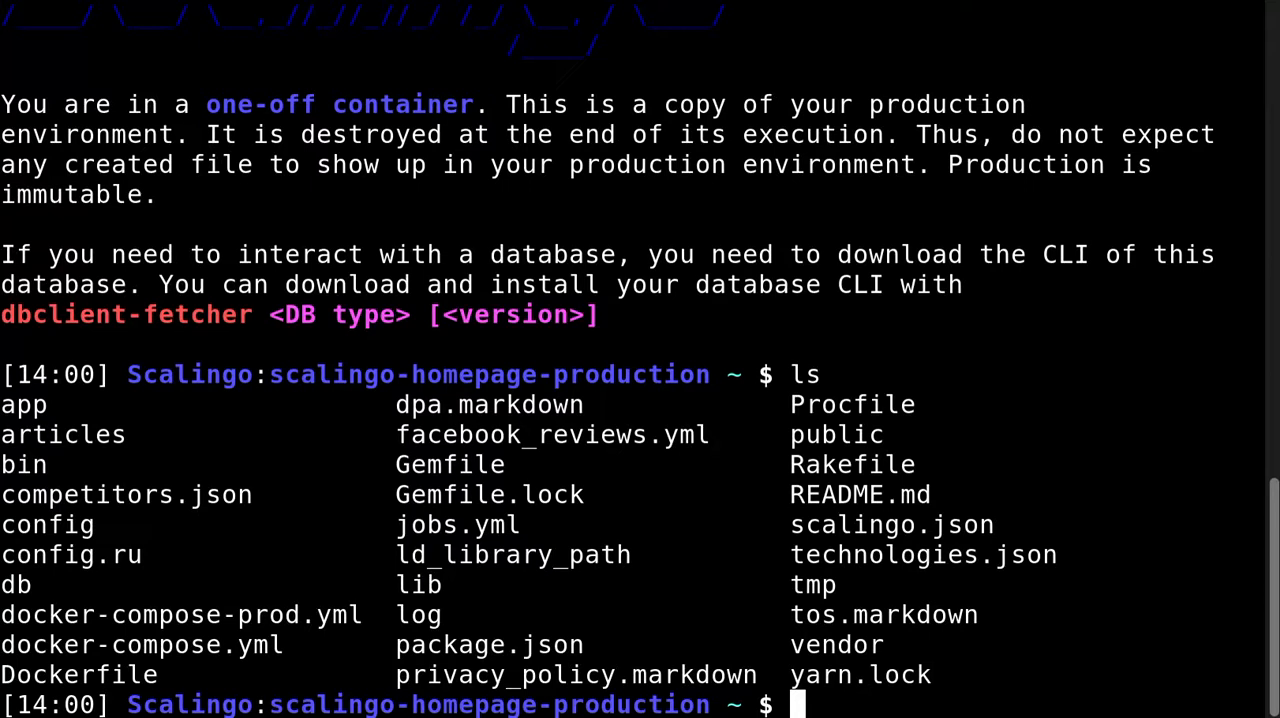
# Print the APP environment variable with 'echo $APP'
pyautogui.write('ec')
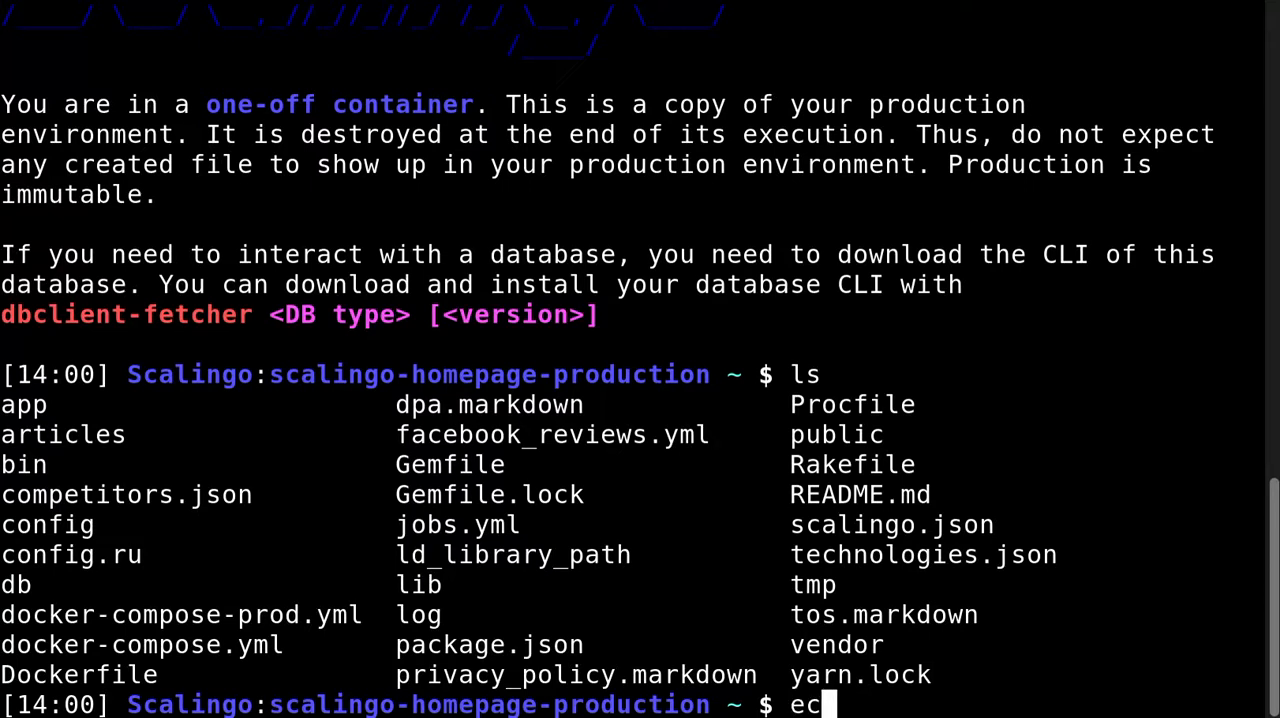
pyautogui.write('ho $')
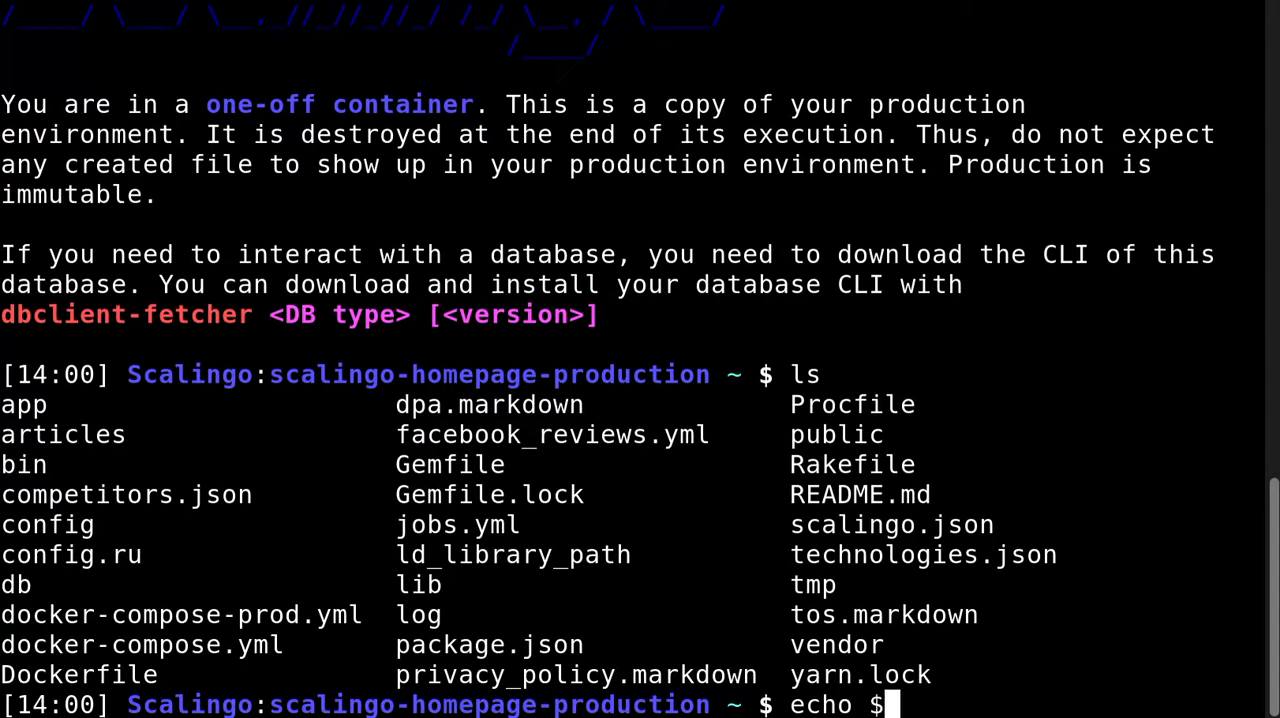
pyautogui.write('APP')
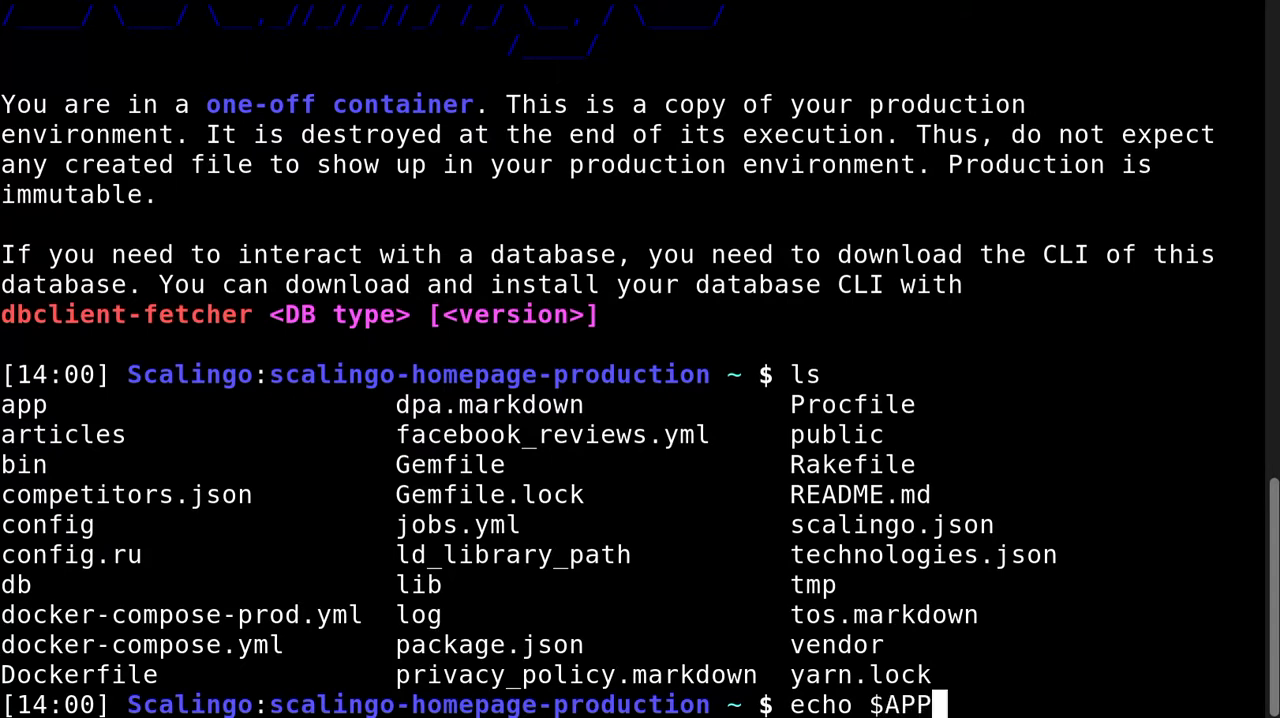
pyautogui.press('Return')
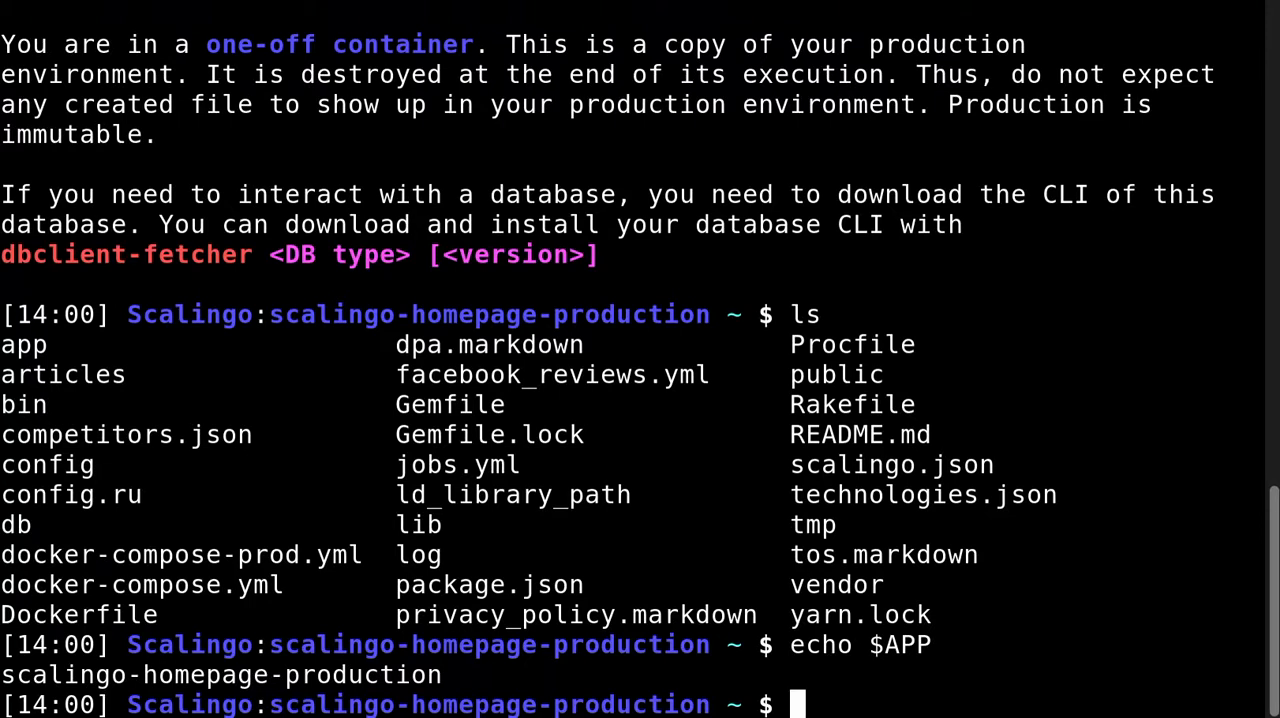
# Echo the CONTAINER_VERSION and ASSET_HOST variables, correcting a mistyped variable name
pyautogui.write('echo $')
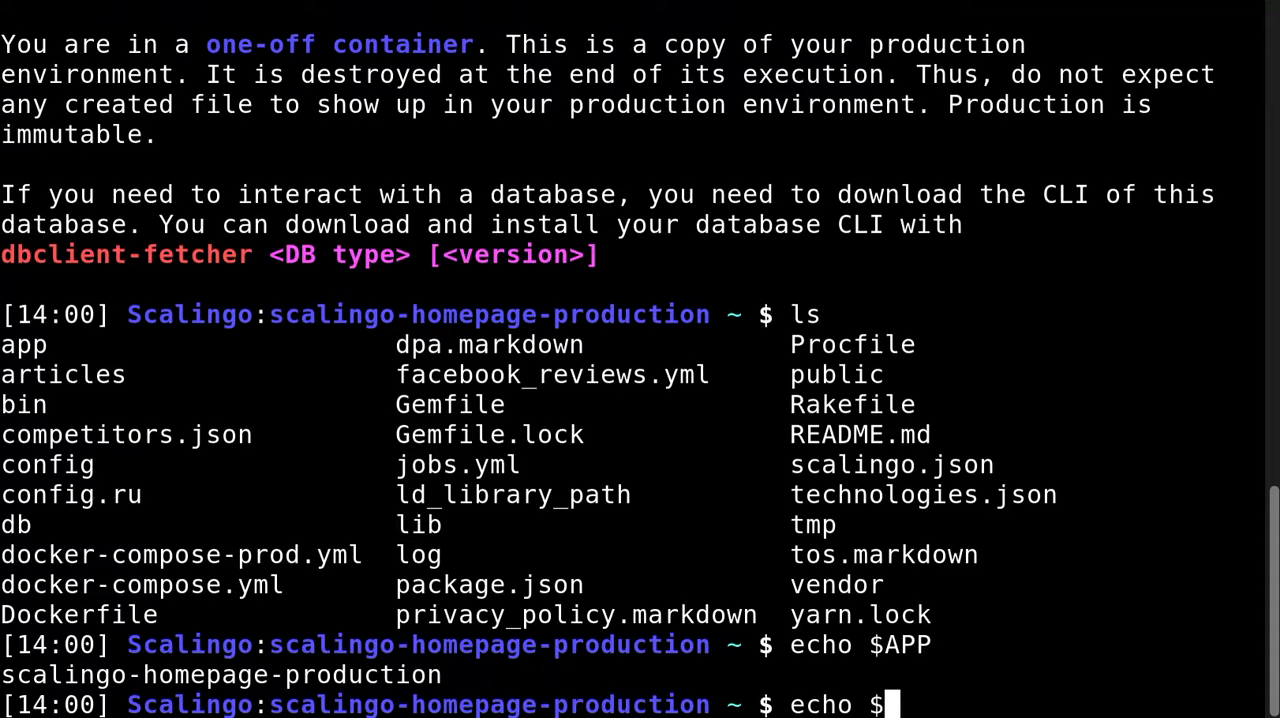
pyautogui.write('CONTAINER_VERSION')
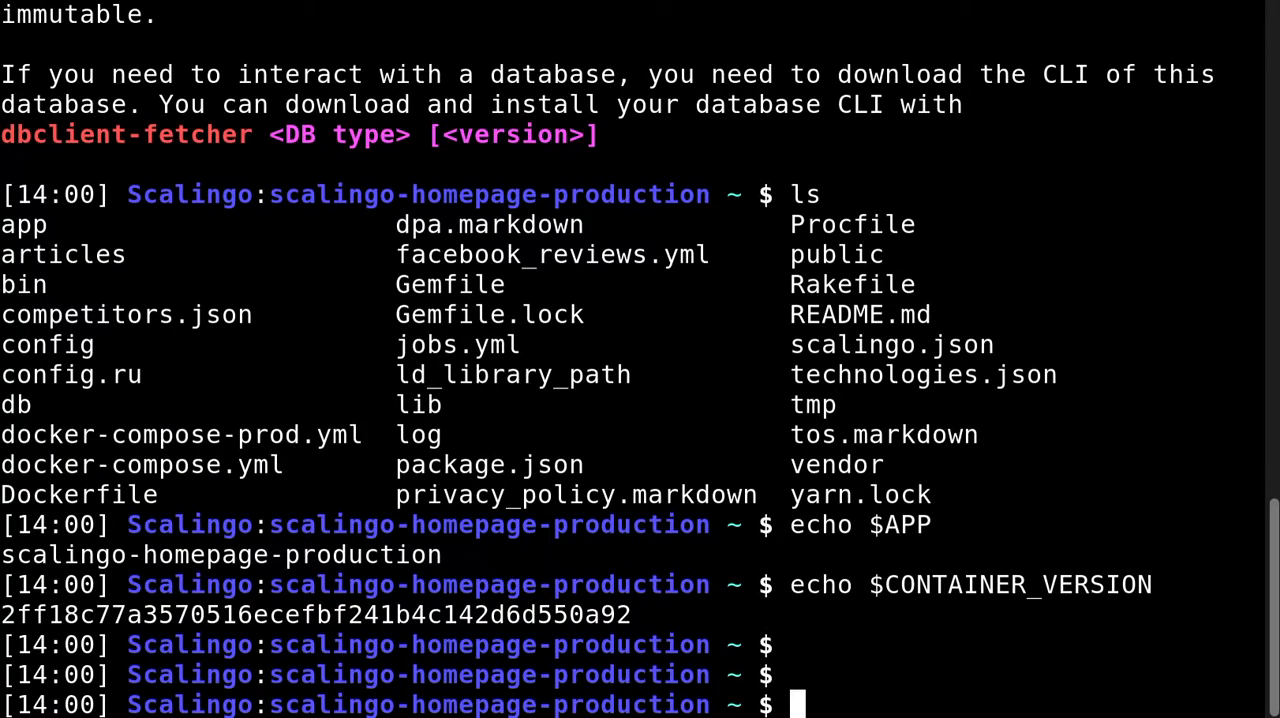
pyautogui.write('echo $CONTAINER VERSION')
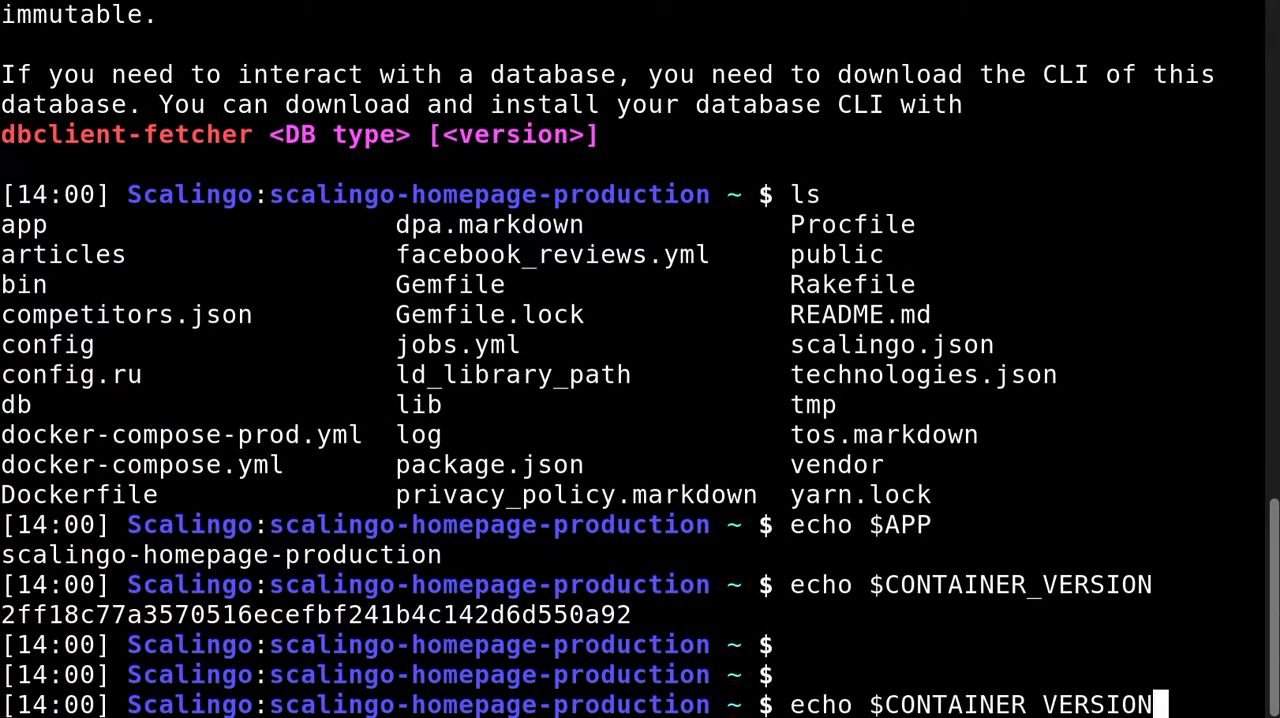
pyautogui.press('BackSpace')
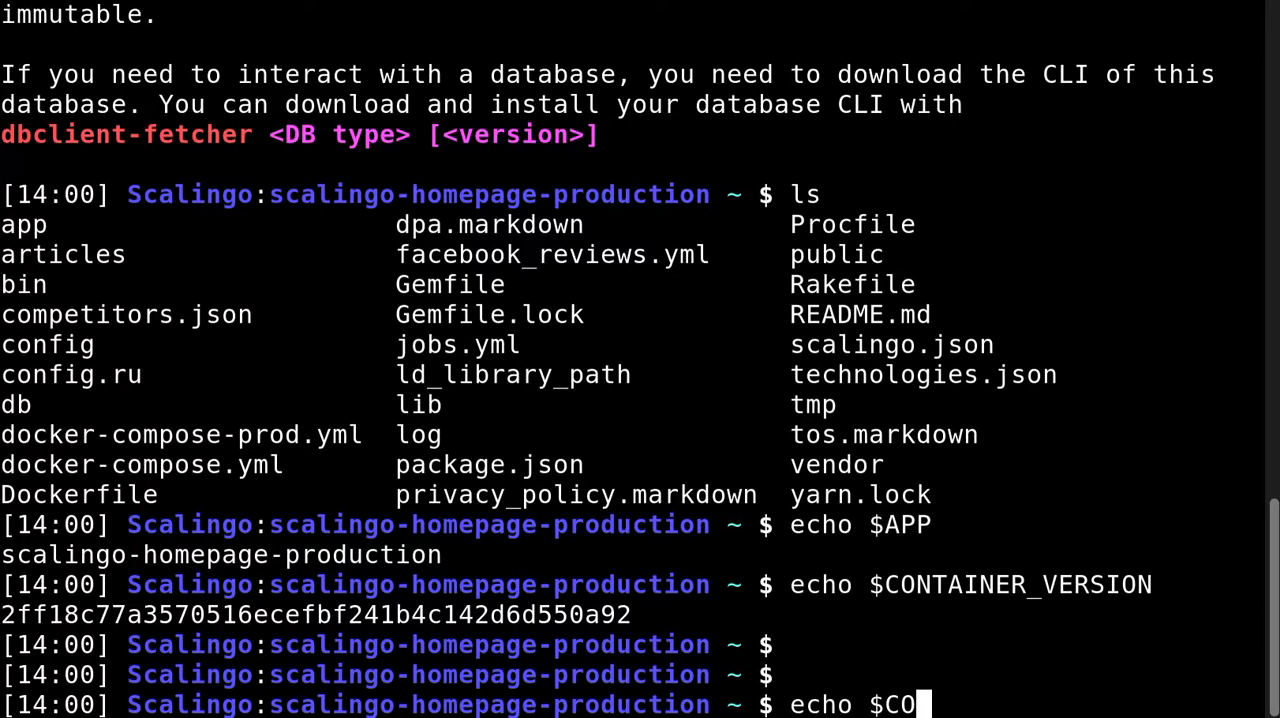
pyautogui.write('ASSET')
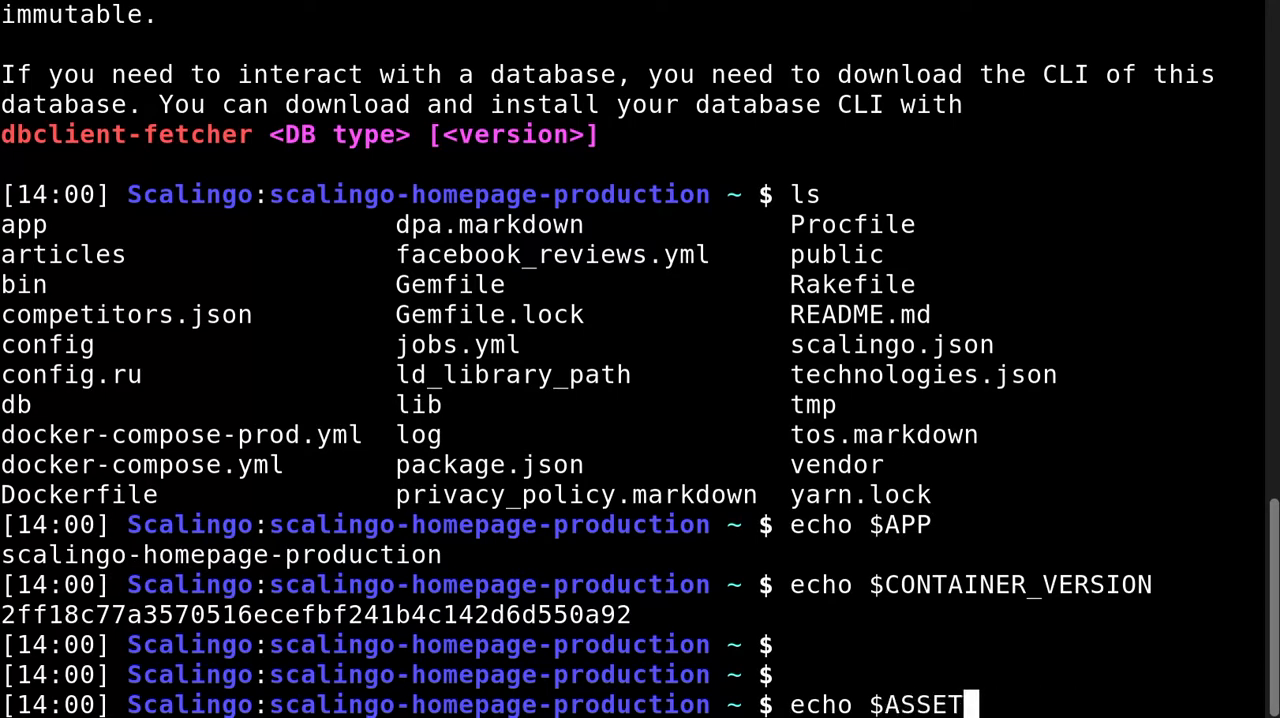
pyautogui.write('_HOST')
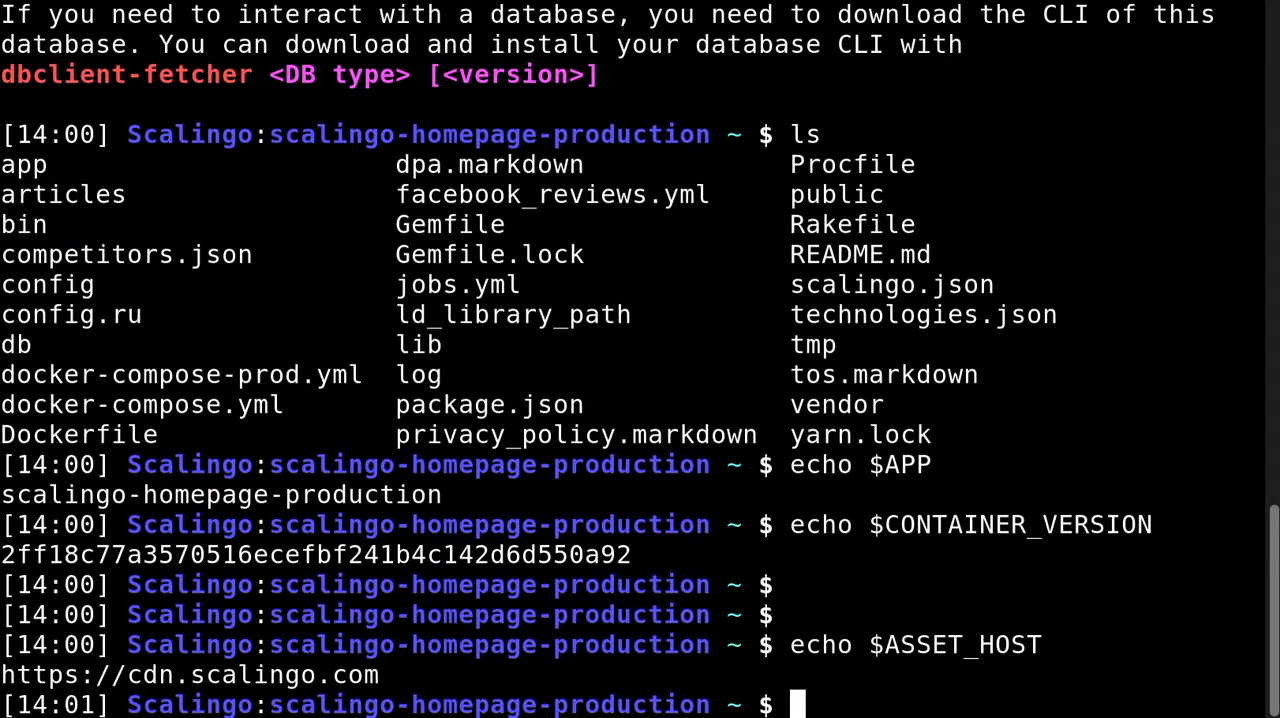
# Exit bash and start a Rails console on scalingo-homepage-production
pyautogui.write('exit')
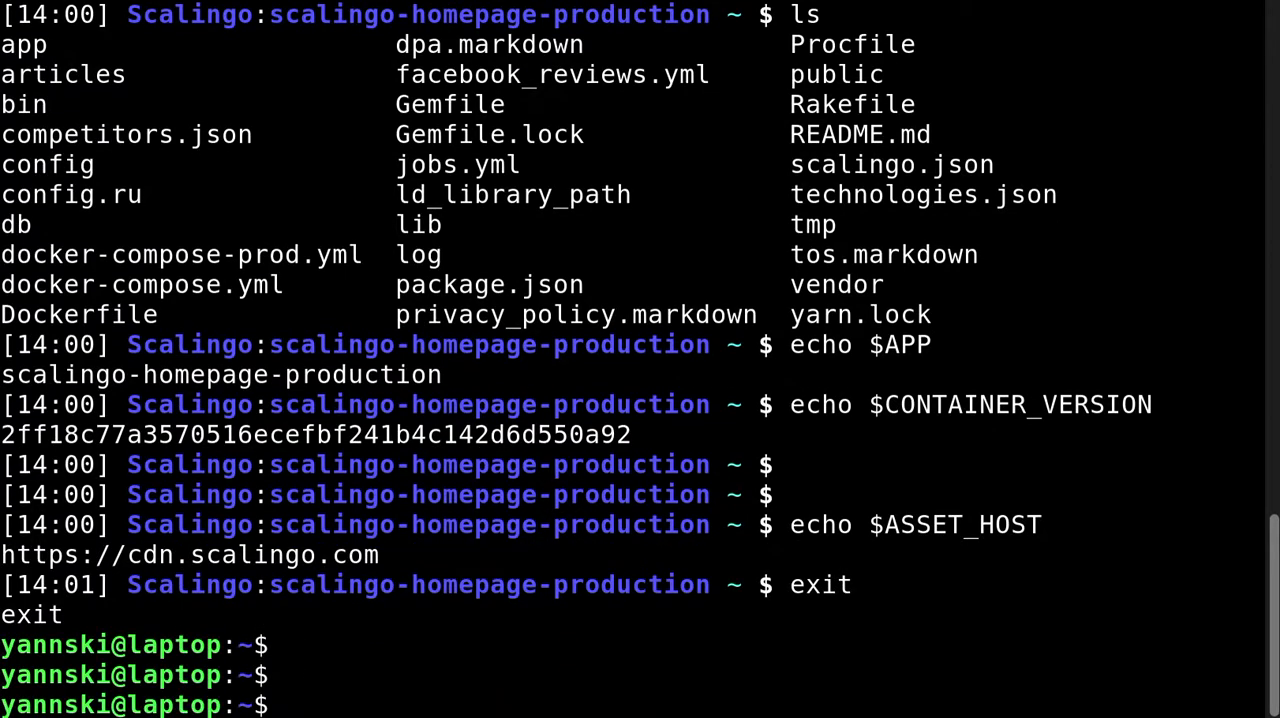
pyautogui.write('scalingo -a scalingo-homepage-production run bash')
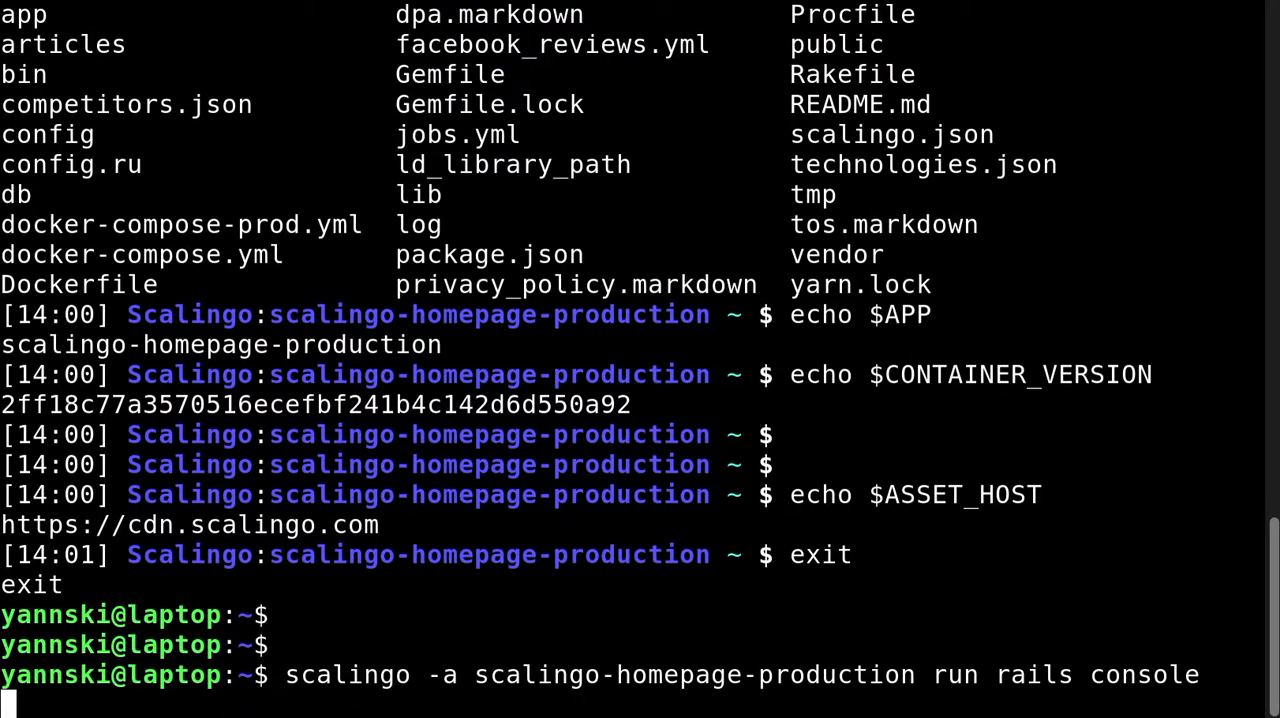
pyautogui.press('Return')
pyautogui.write('1 + 1')
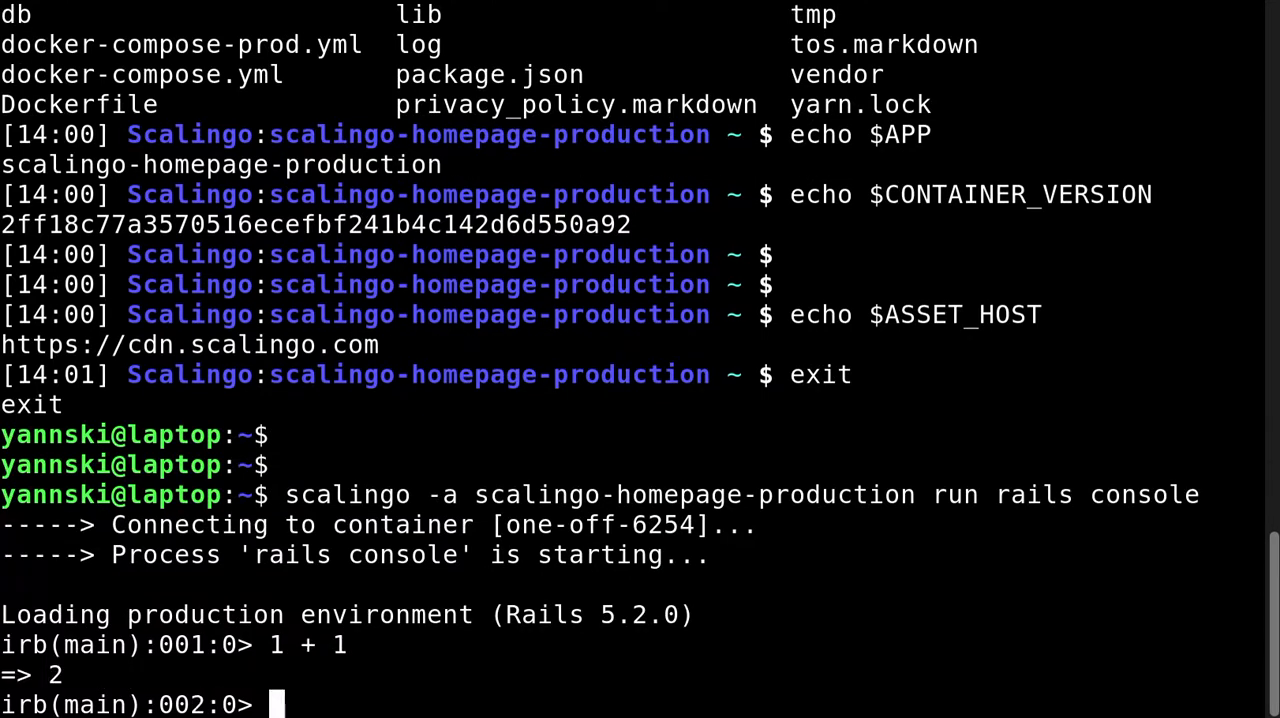
# Evaluate "a" + 23 in the console, then exit it
pyautogui.write('"a" + "')
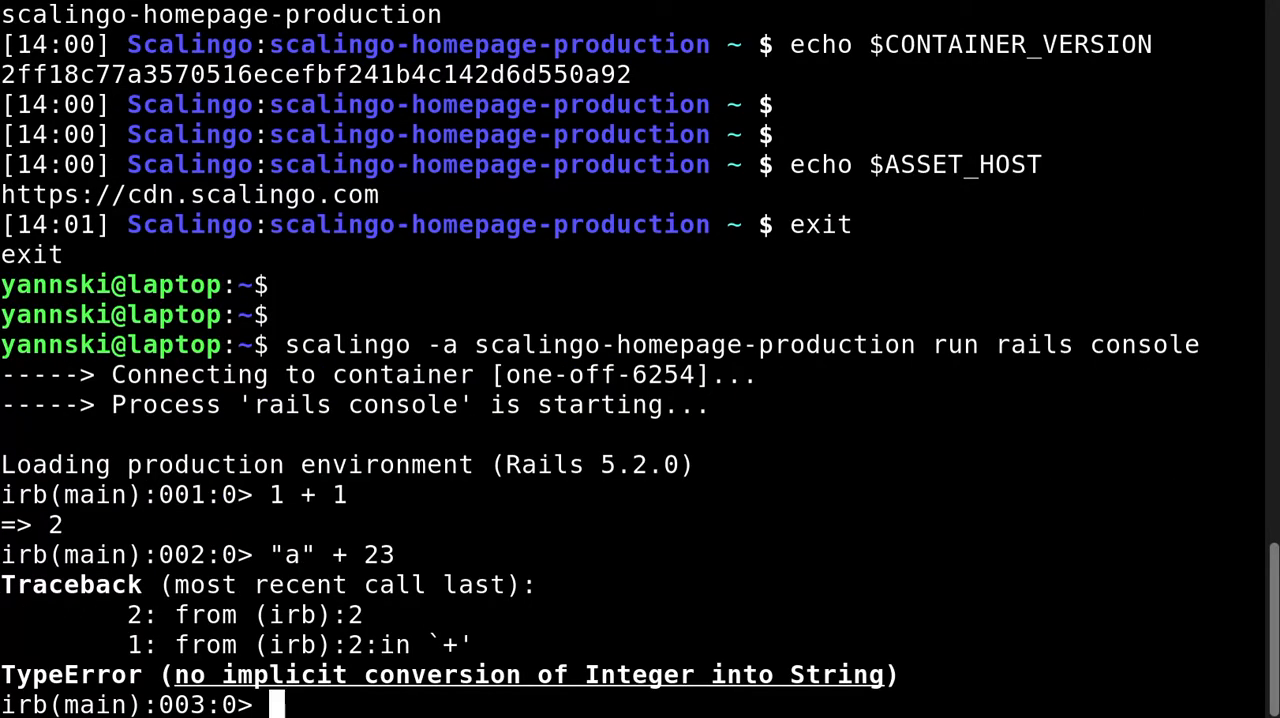
pyautogui.write('exit')
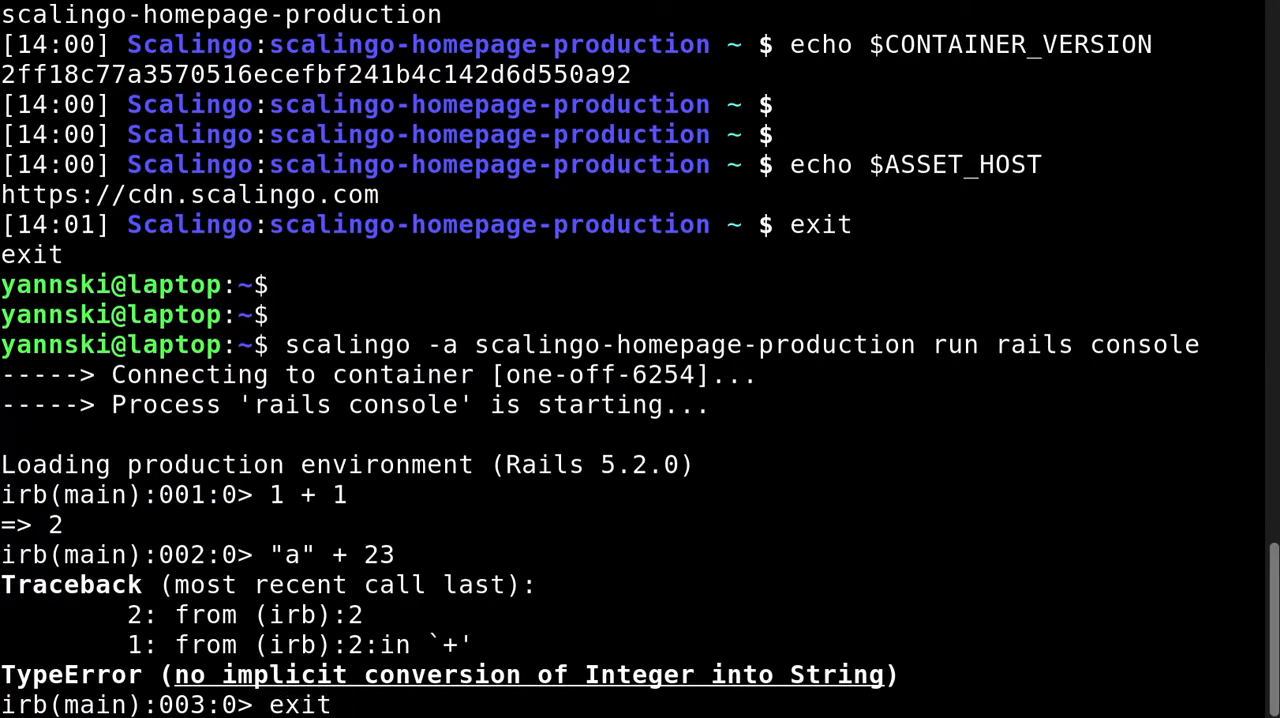
pyautogui.scroll(3)
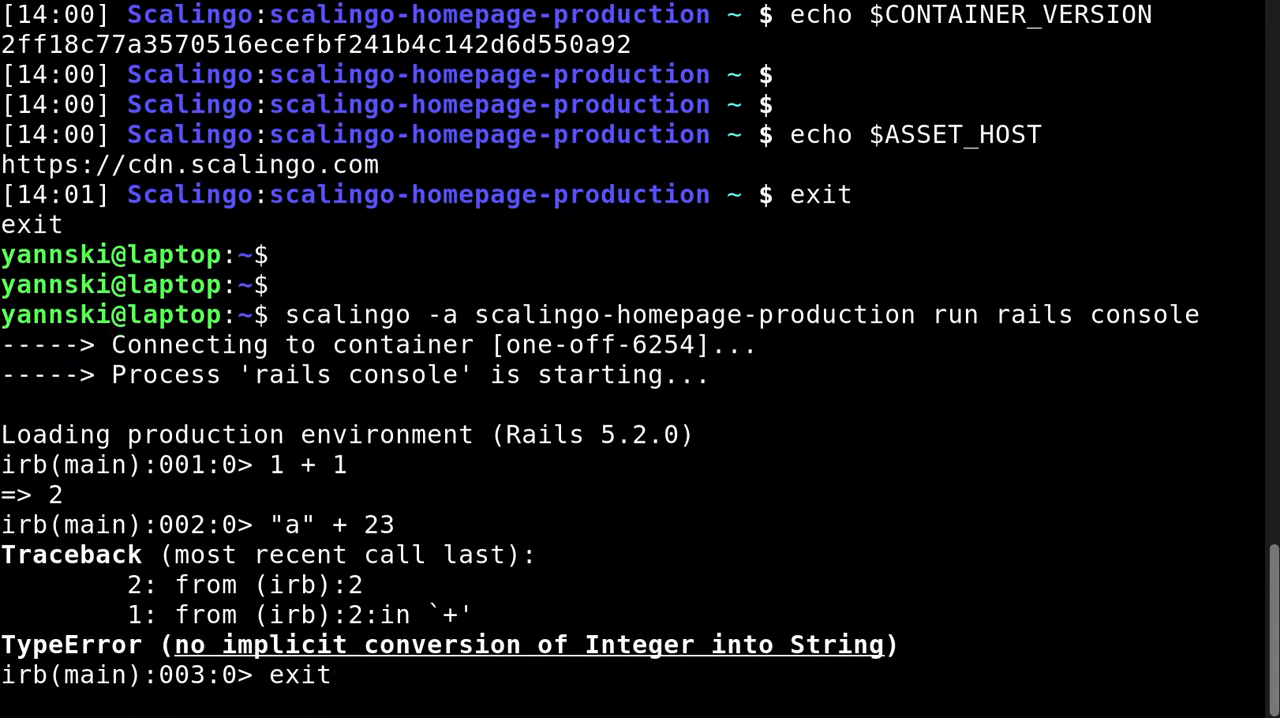